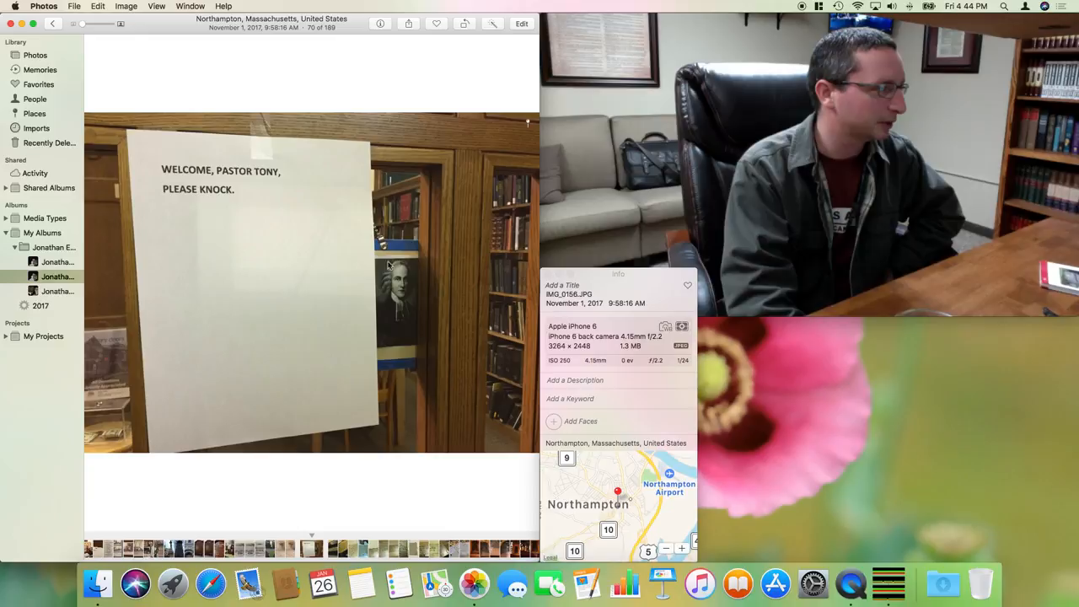
pyautogui.moveTo(322, 82)
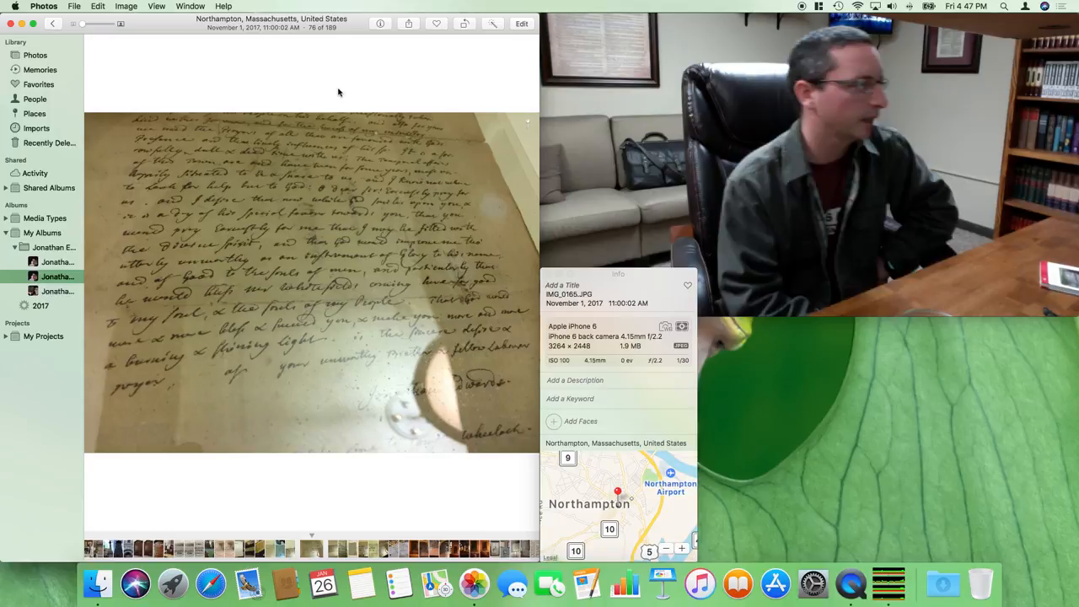
# Advance to photo 77 of 189, the handwritten Northampton document mentioning Solomon Stoddard
pyautogui.press('right')
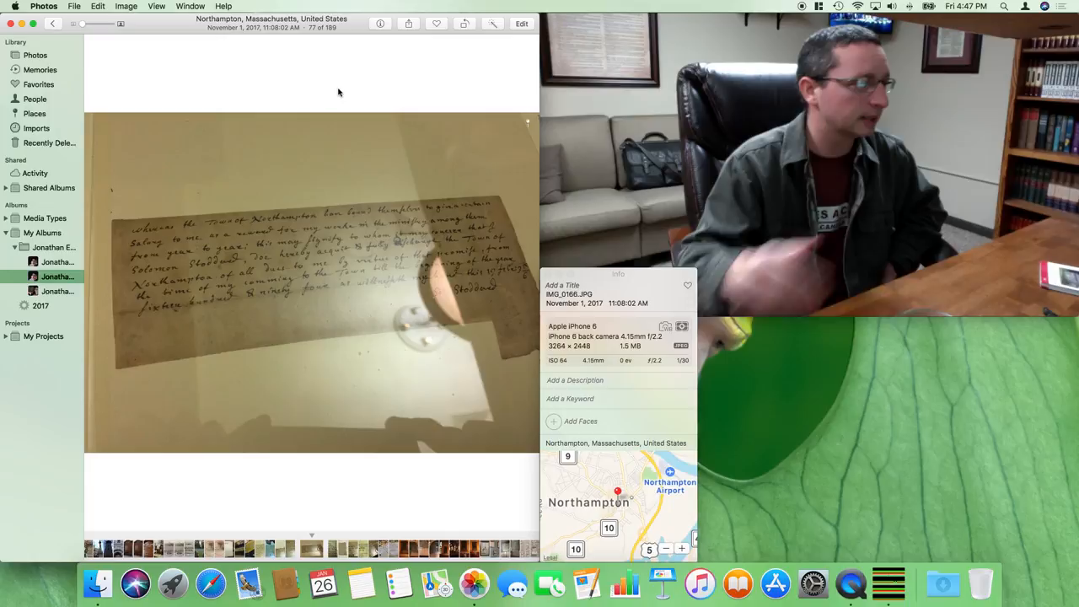
pyautogui.moveTo(365, 70)
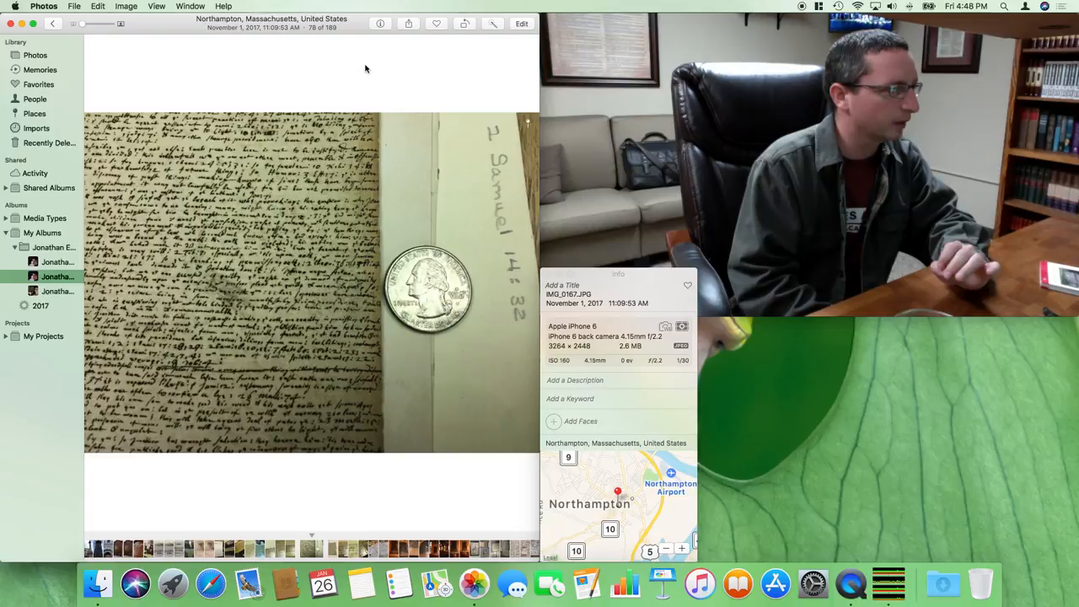
# Page forward to photo 84, the granite doorstep stone from the Edwards homestead
pyautogui.press('right')
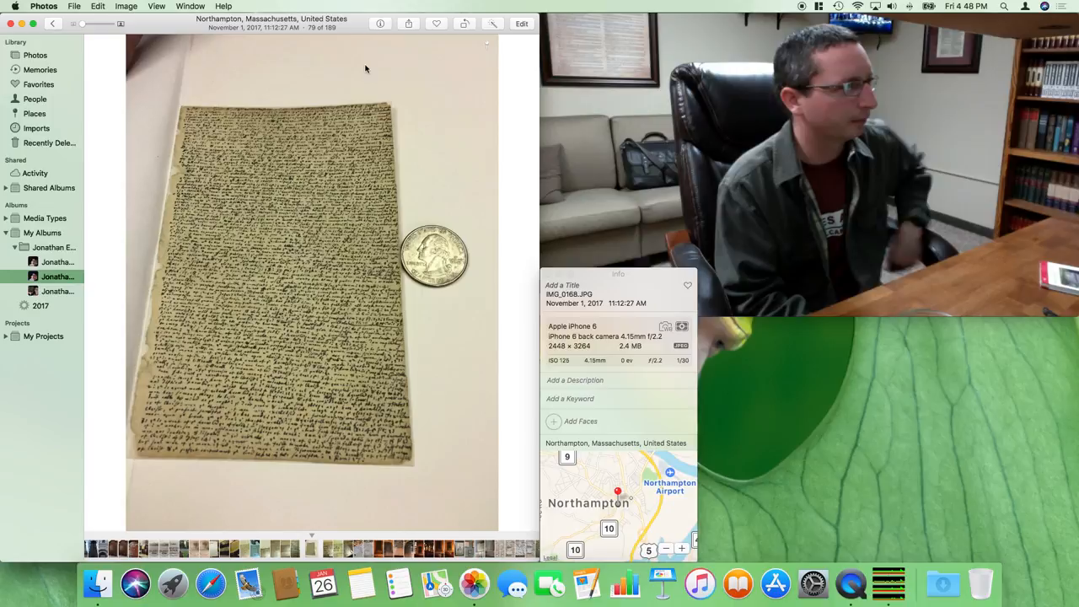
pyautogui.press('right')
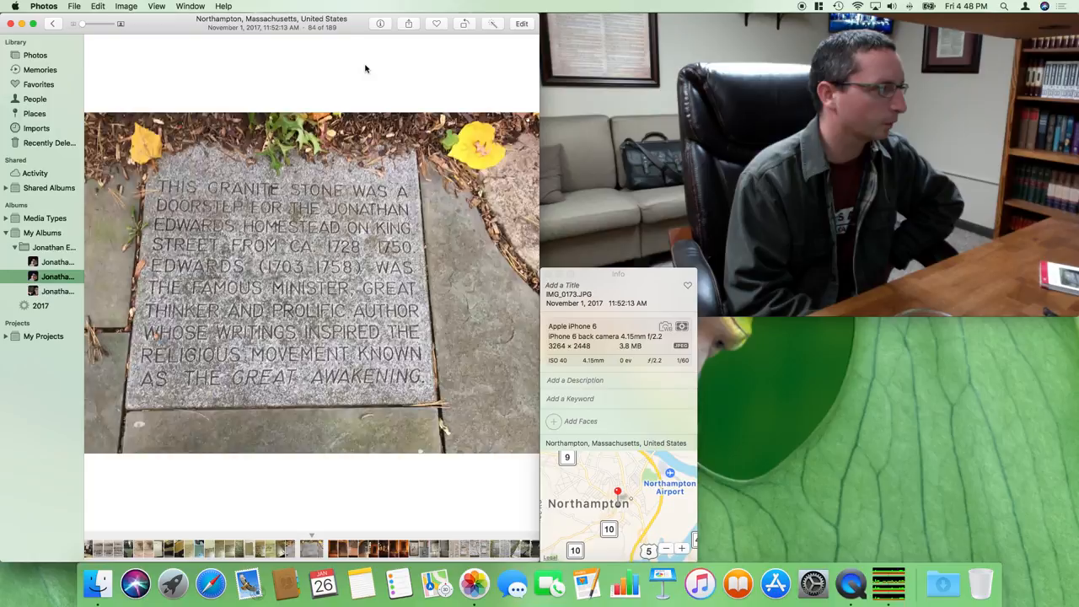
# Step back to the wider shot of the inscribed stone among leaves, then forward again
pyautogui.press('left')
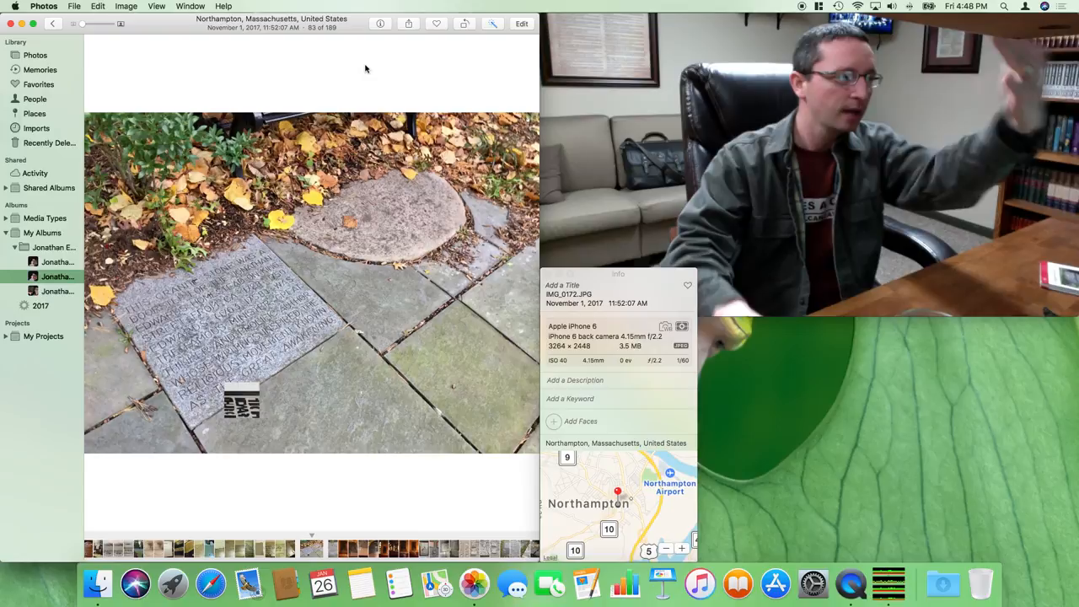
pyautogui.press('right')
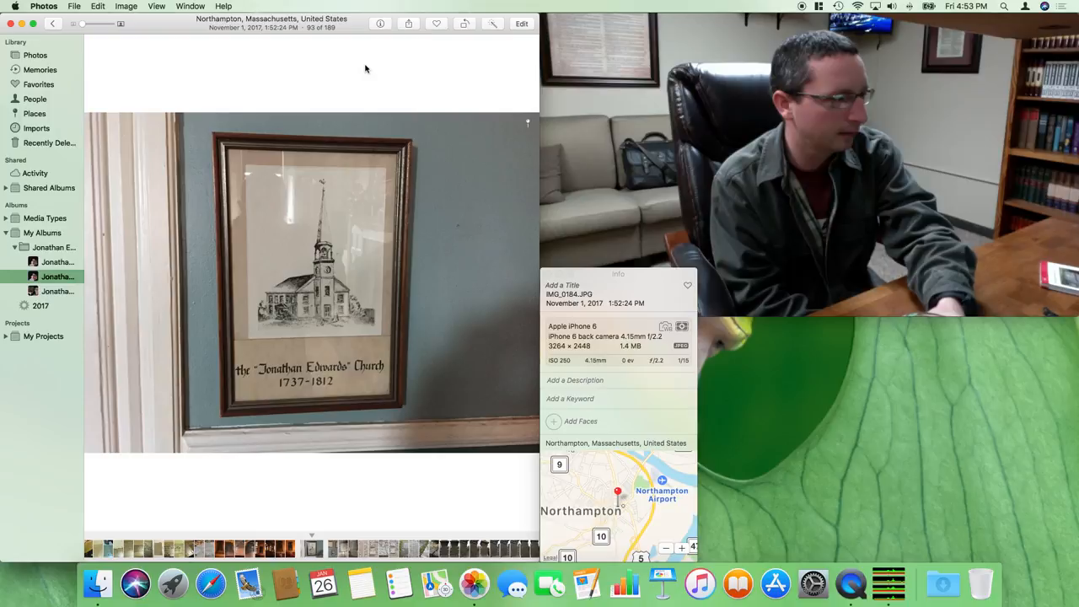
# Advance to photo 95, the framed manuscript beside a meeting report and portrait
pyautogui.press('right')
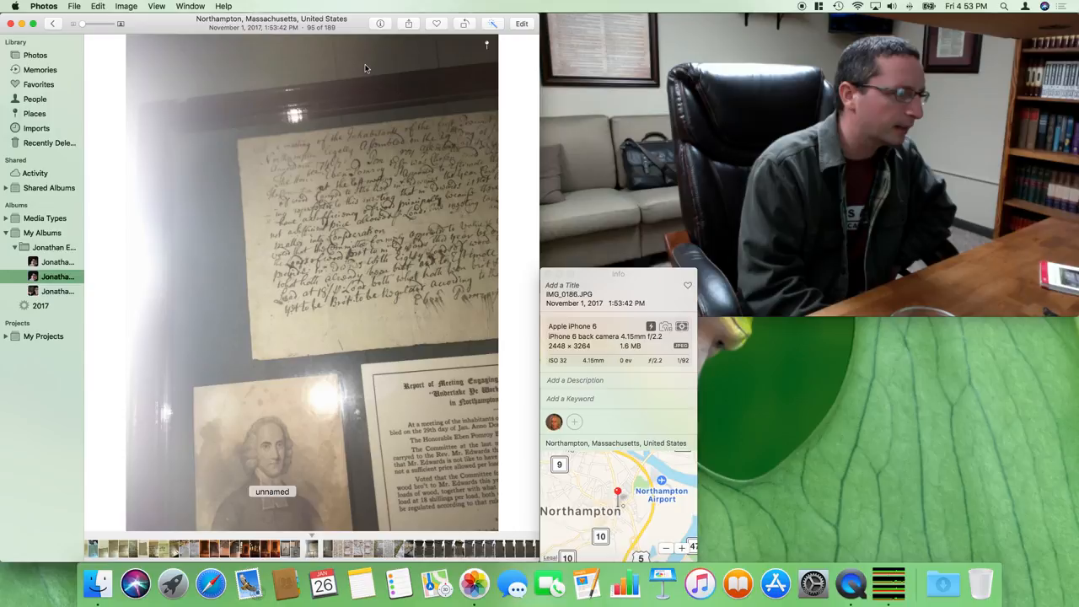
# Advance to photo 97, the stone wall with a cross and carved relief panels
pyautogui.press('right')
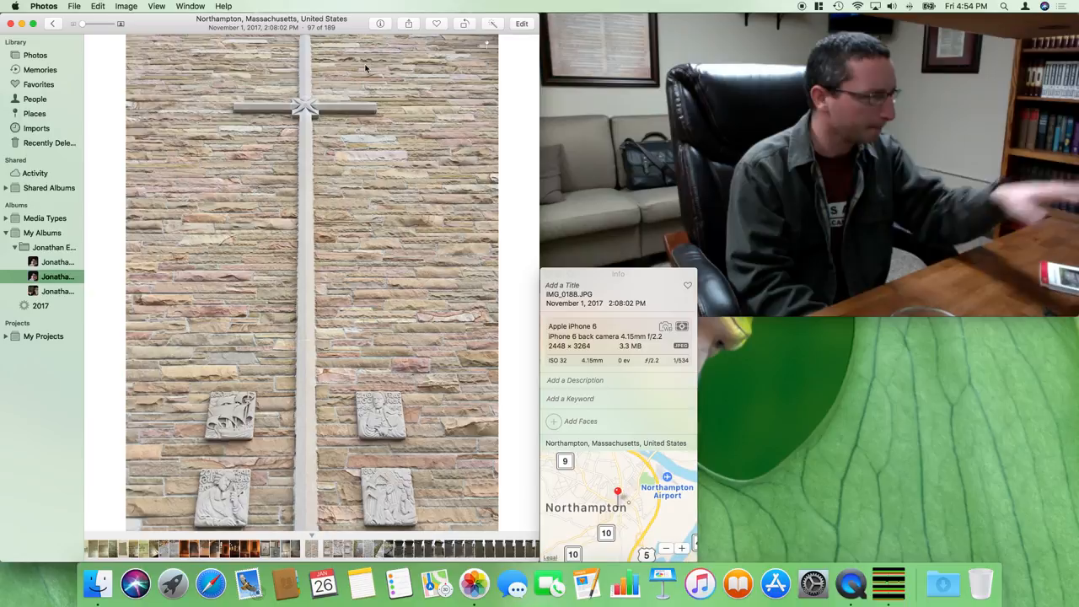
# Advance to photo 101, two flat gravestones at Bridge Street Cemetery, Northampton
pyautogui.press('right')
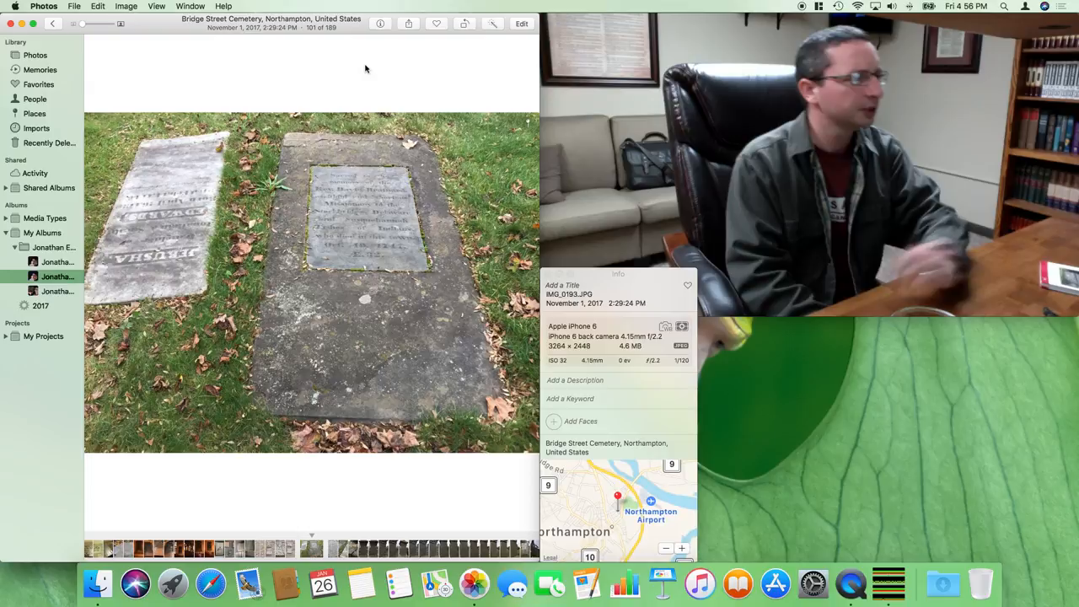
# Advance to photo 103, the weathered JERUSHA gravestone beside a larger slab
pyautogui.press('right')
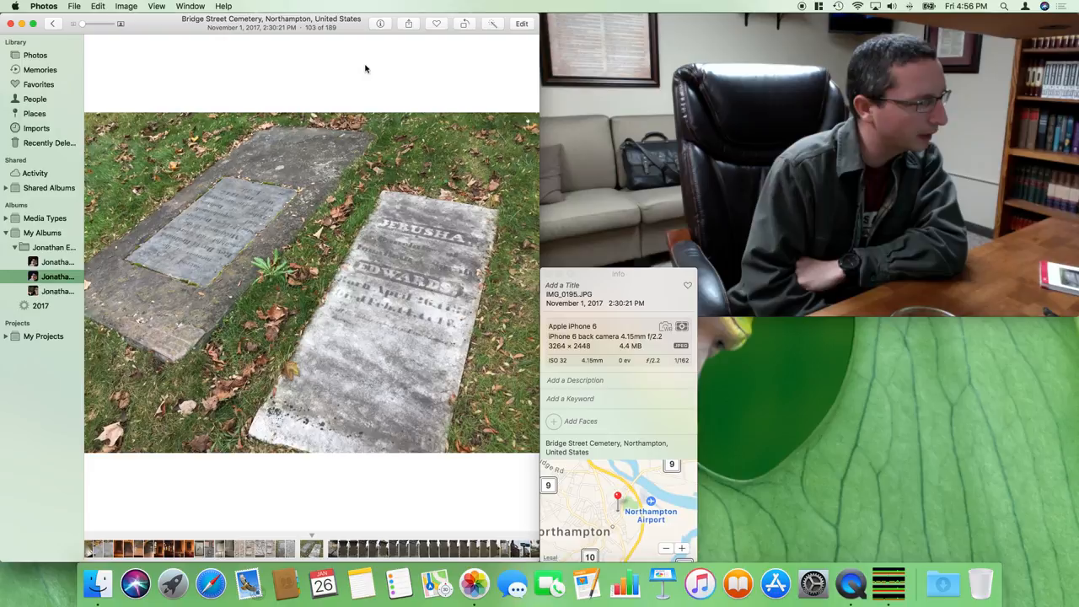
# Glance at David Brainerd's gravestone and return to photo 103, the Jerusha Edwards stone
pyautogui.press('Left')
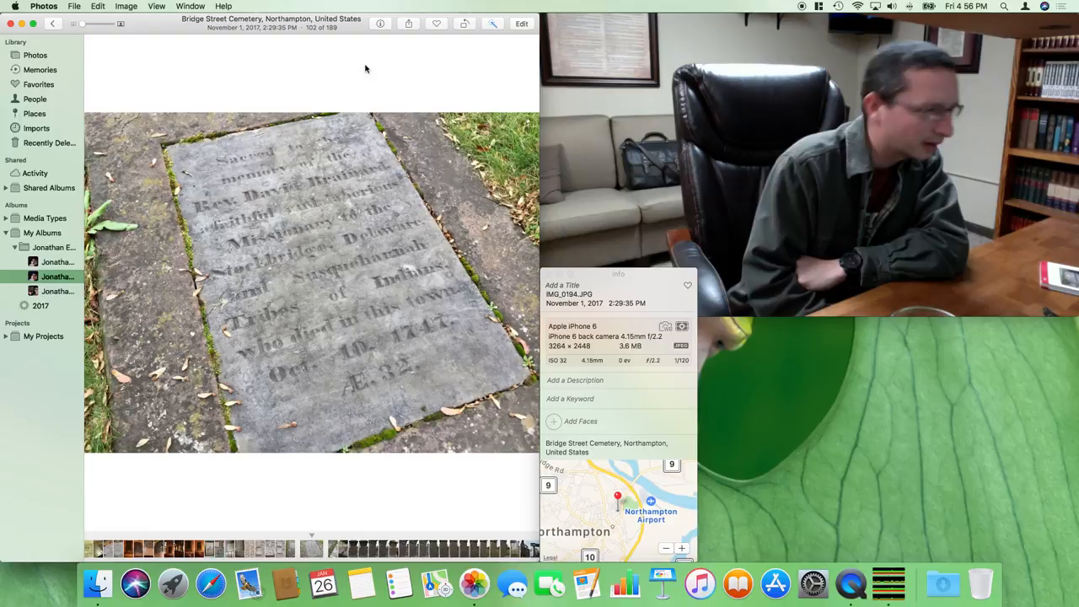
pyautogui.press('right')
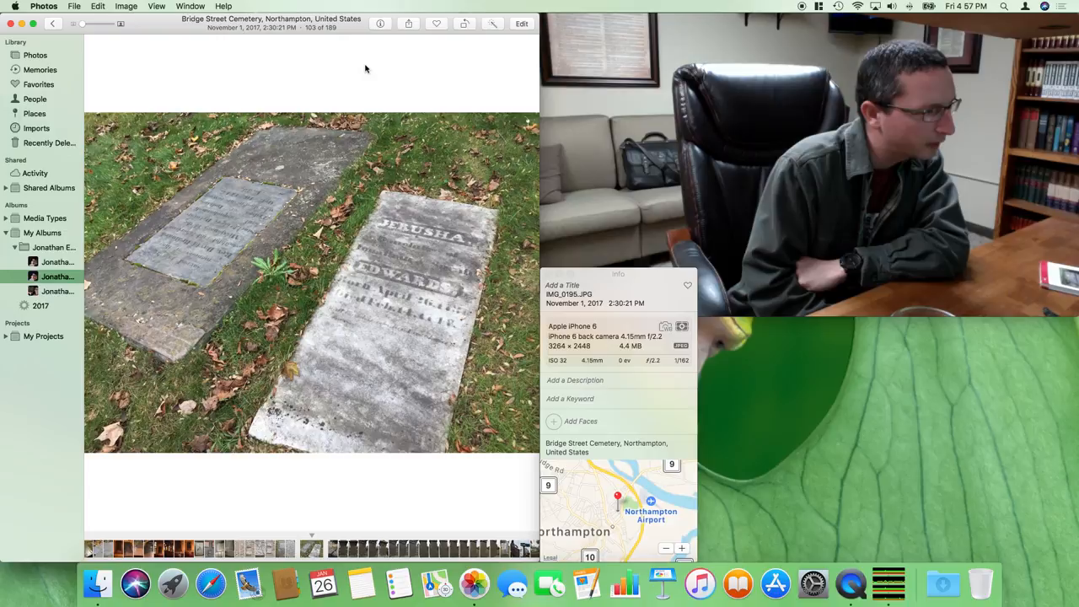
pyautogui.press('Left')
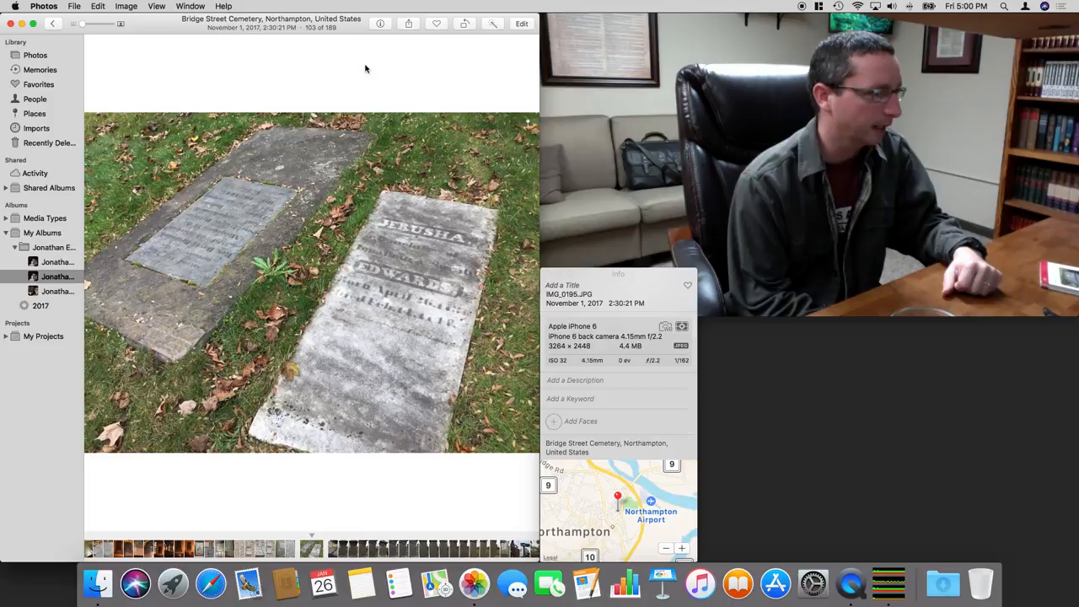
# Advance to photo 112, the tall monument listing Lucy, Timothy, Susanna and Eunice
pyautogui.press('right')
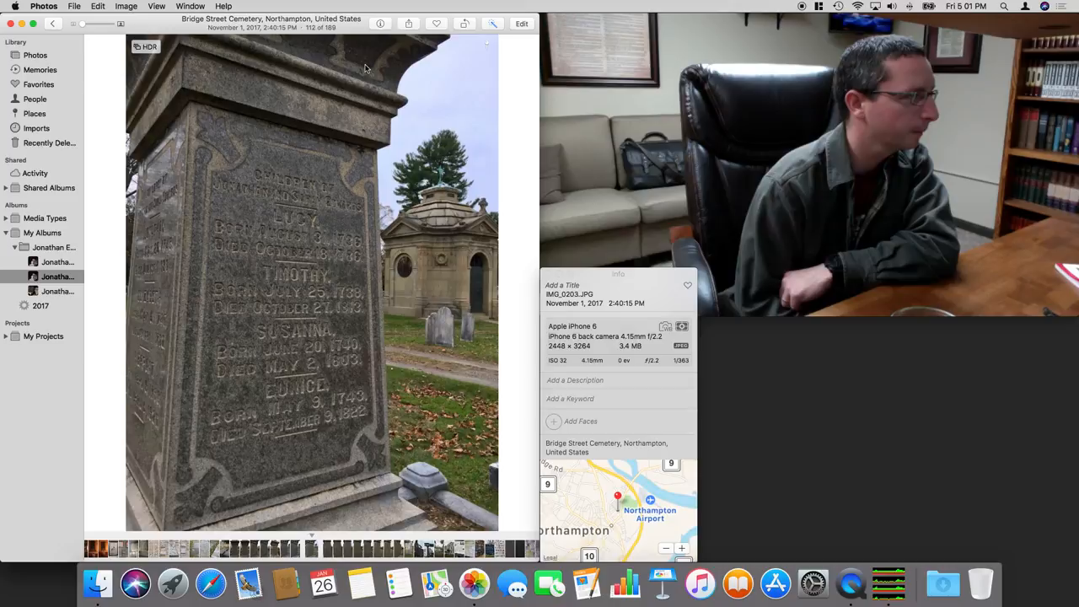
# Advance to photo 122, the brick church beside an Edwards street sign
pyautogui.press('right')
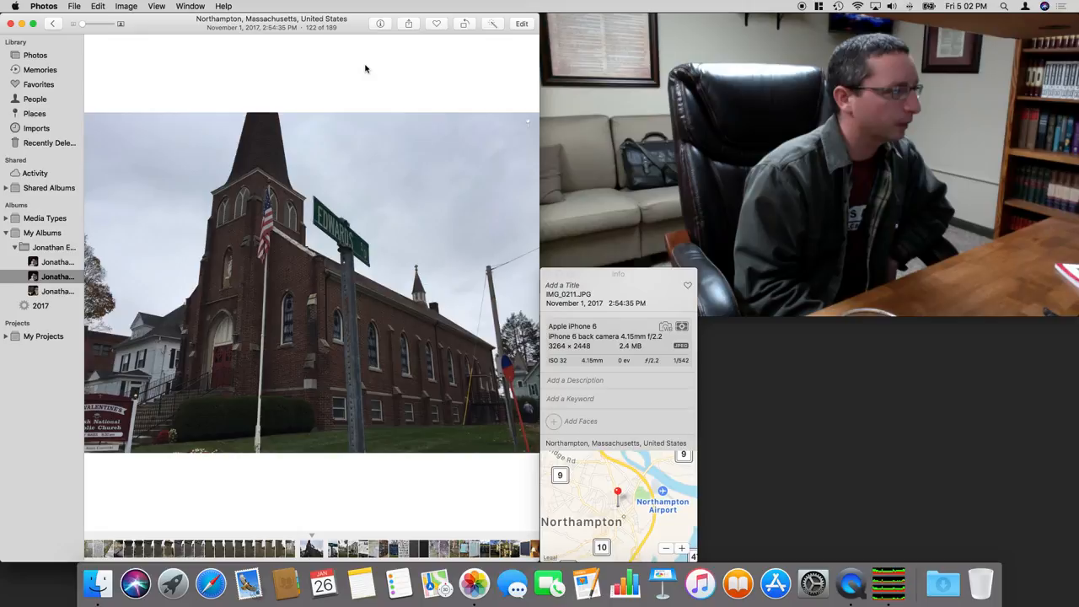
# Advance two photos to photo 125, the large white clapboard house in Northampton
pyautogui.press('right')
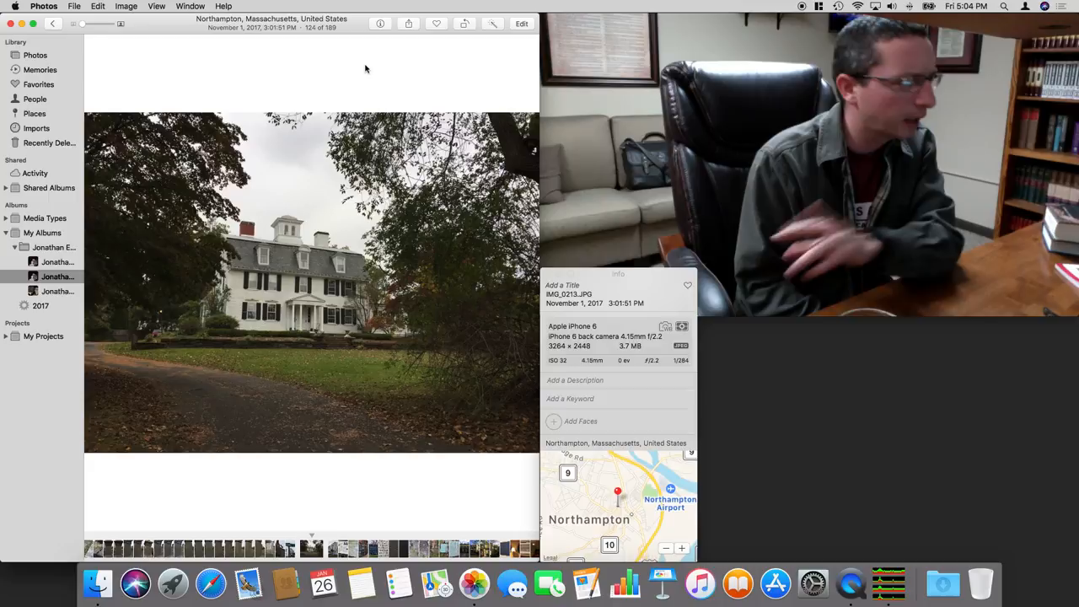
pyautogui.press('right')
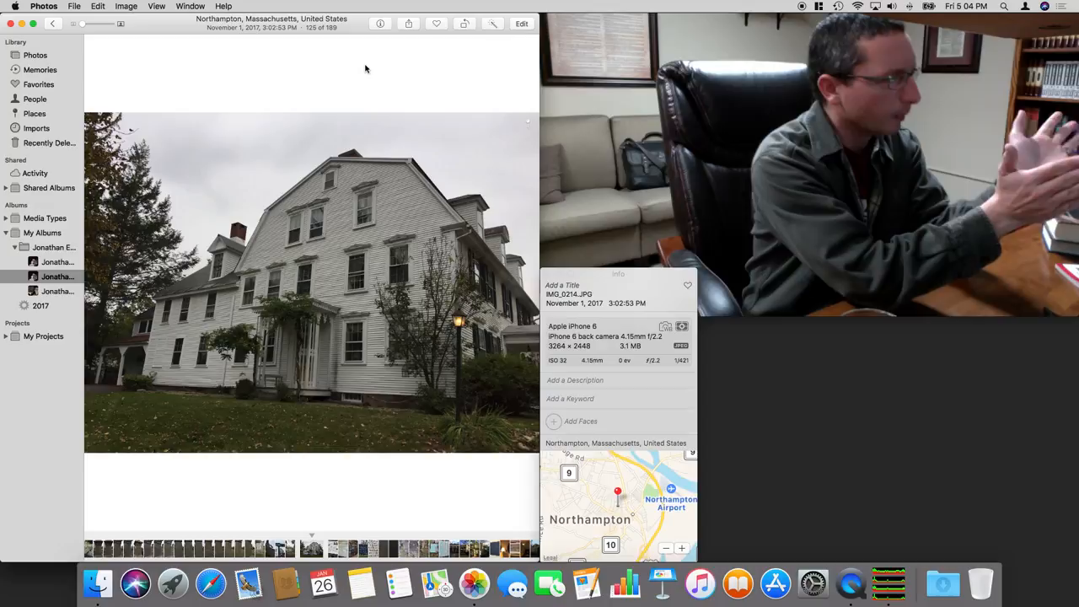